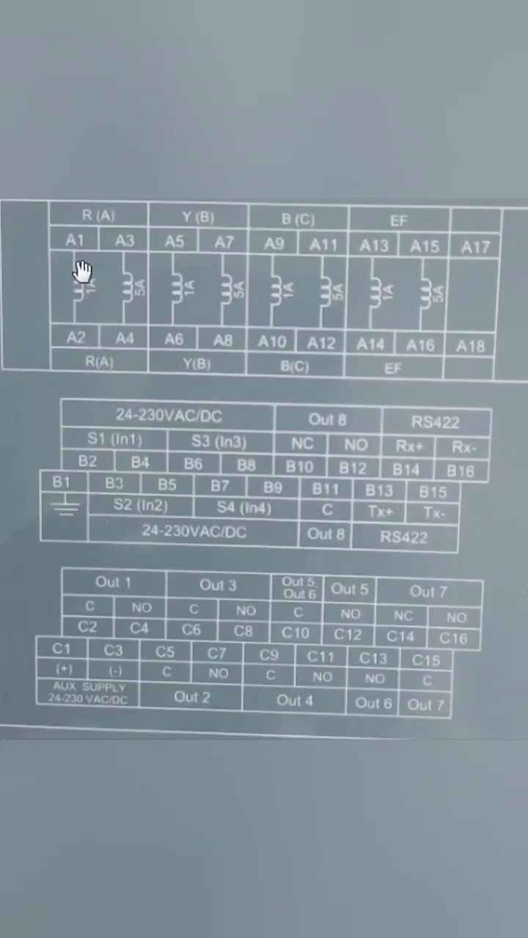
mouse_move(145, 314)
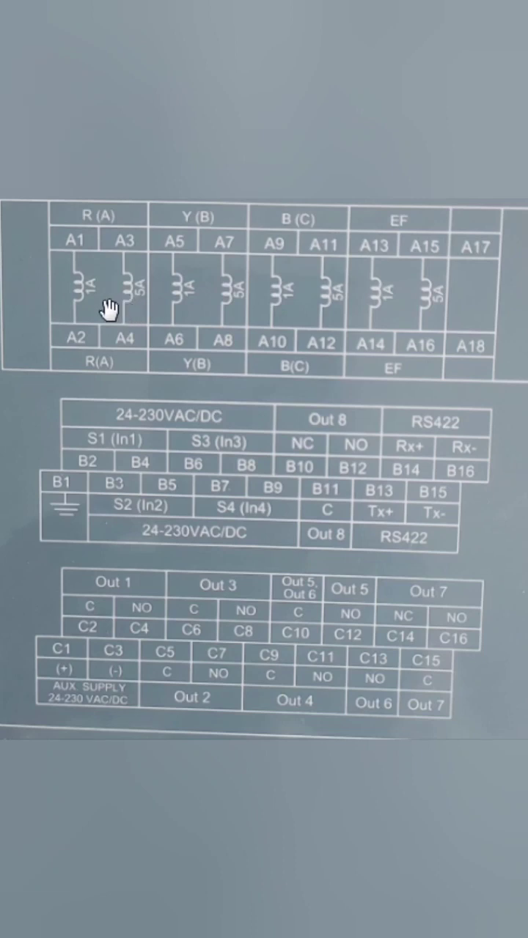
mouse_move(273, 301)
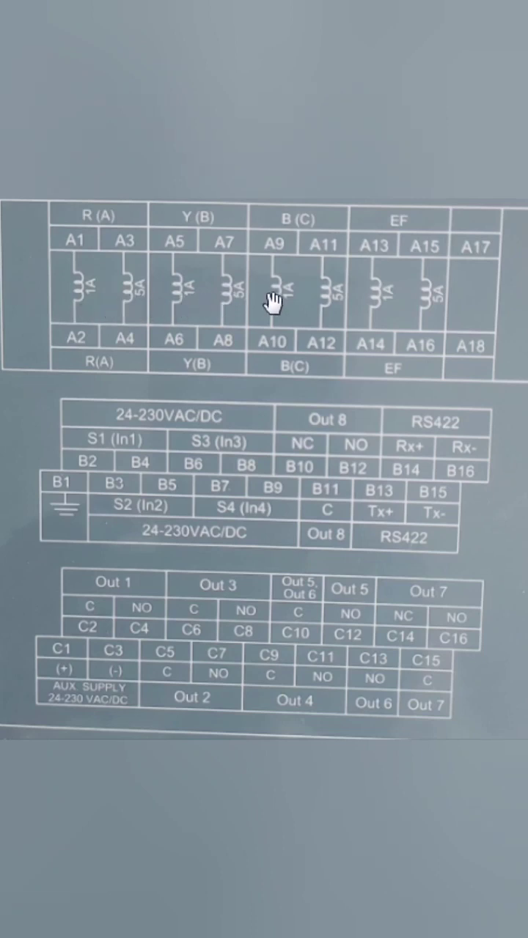
mouse_move(384, 320)
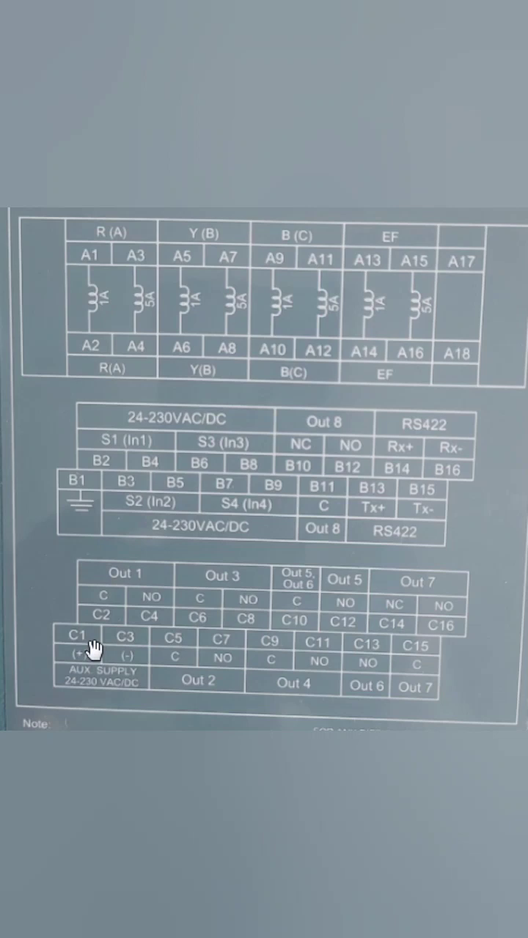
mouse_move(132, 653)
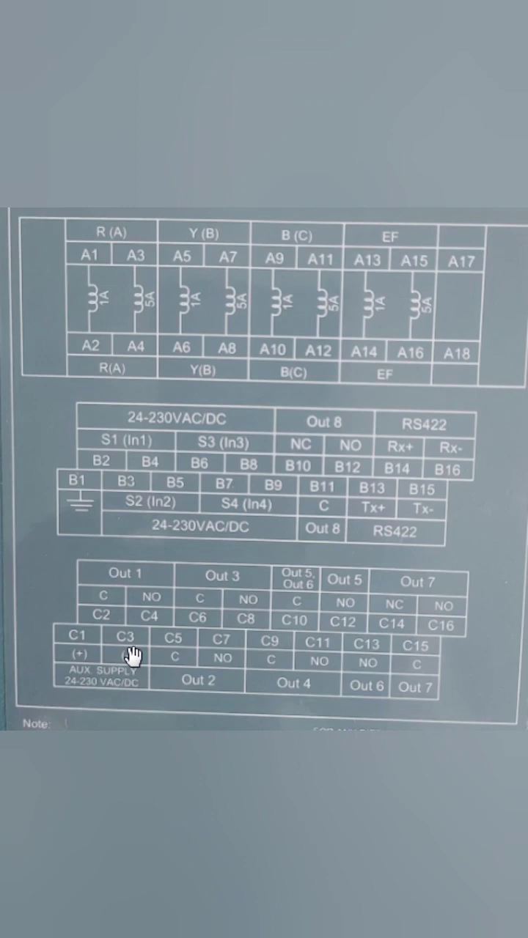
scroll("up", 3)
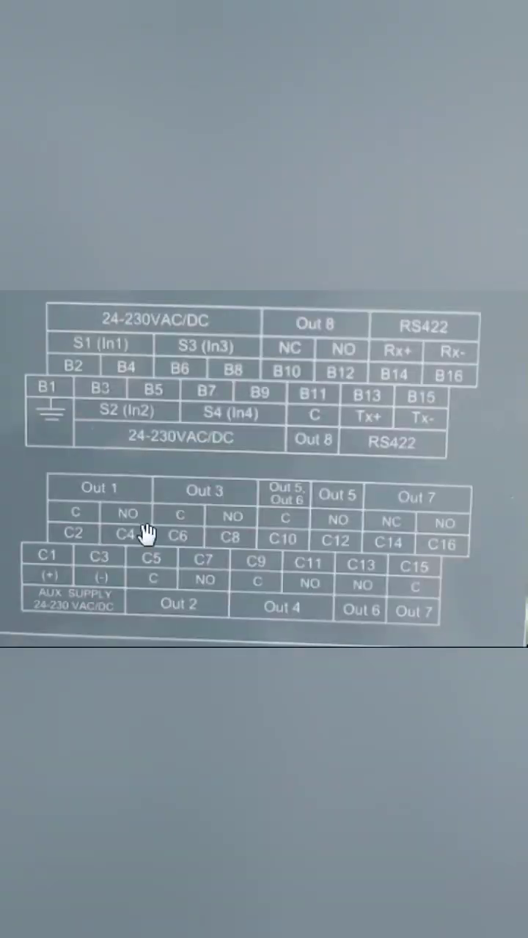
mouse_move(168, 610)
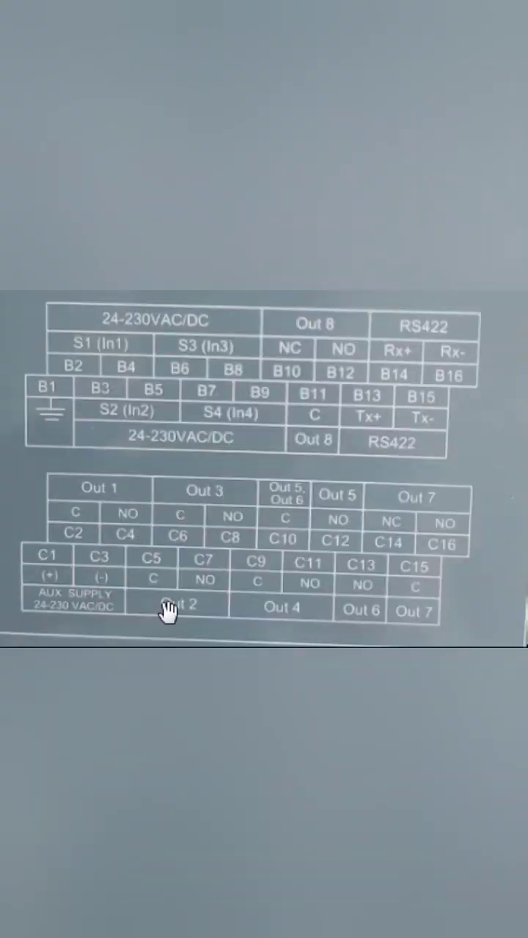
mouse_move(227, 513)
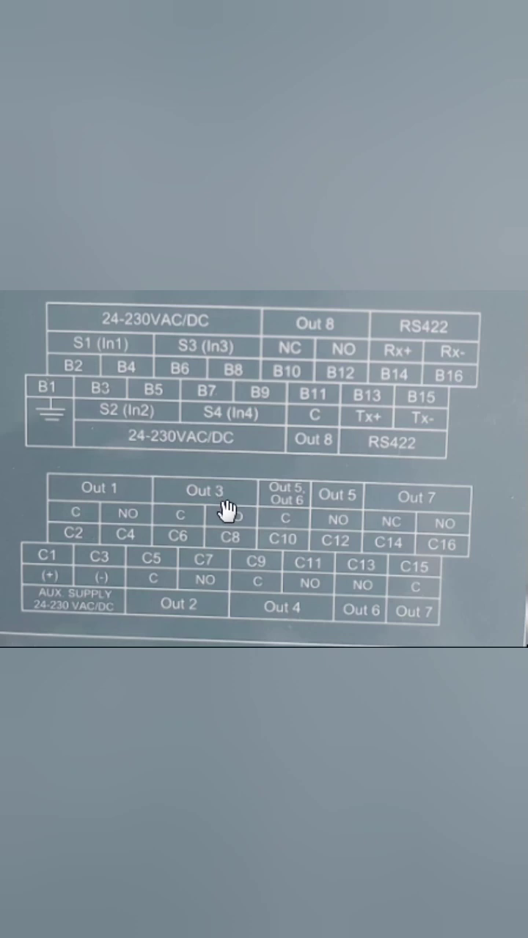
mouse_move(290, 623)
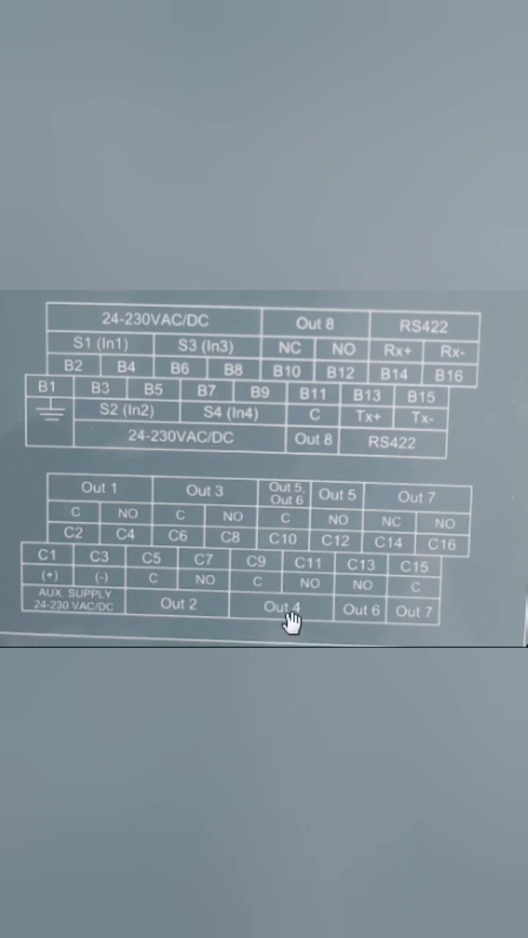
mouse_move(325, 521)
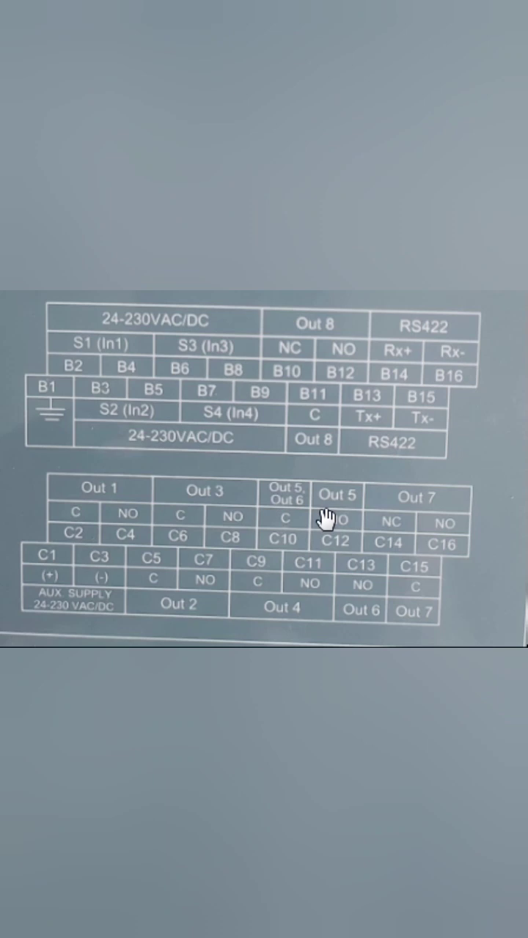
mouse_move(88, 528)
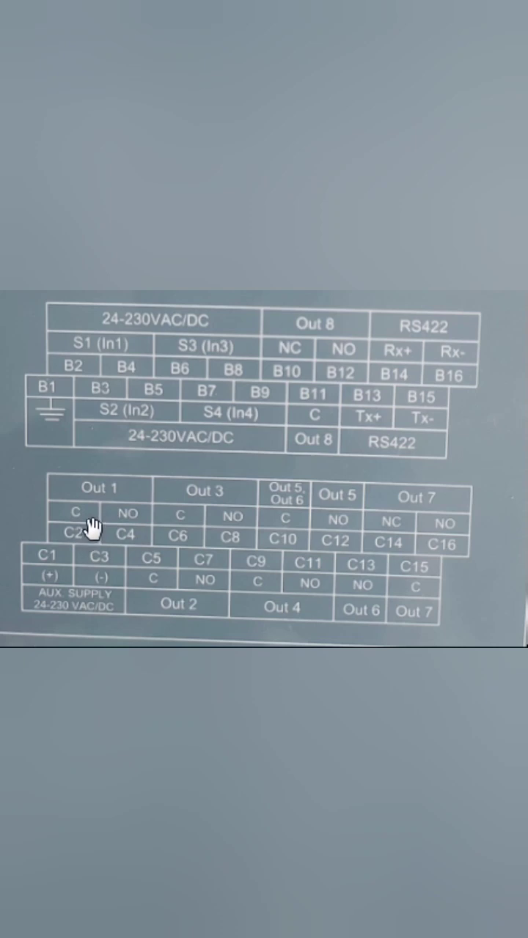
mouse_move(168, 531)
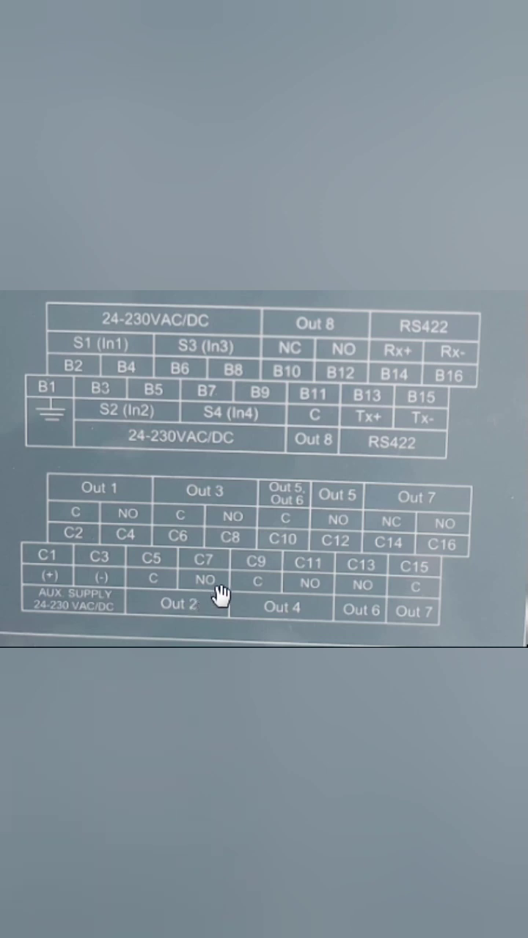
mouse_move(432, 498)
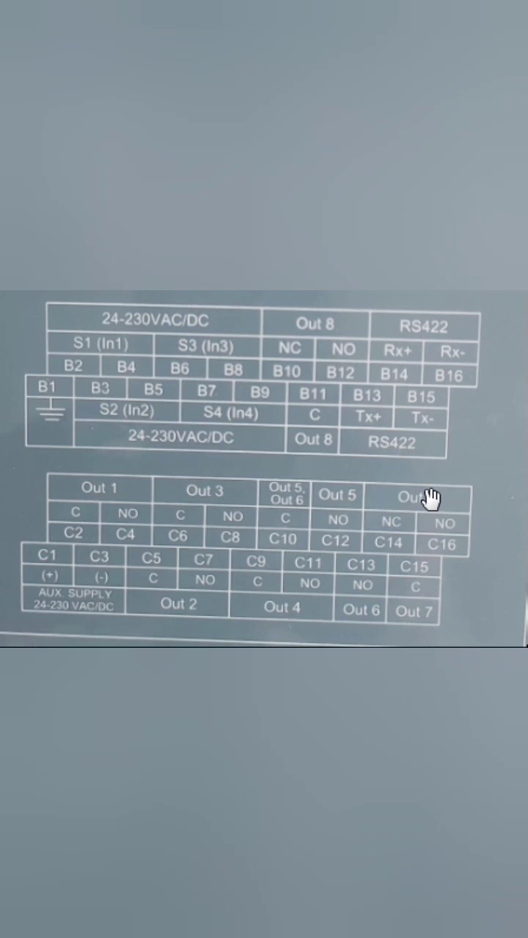
mouse_move(403, 528)
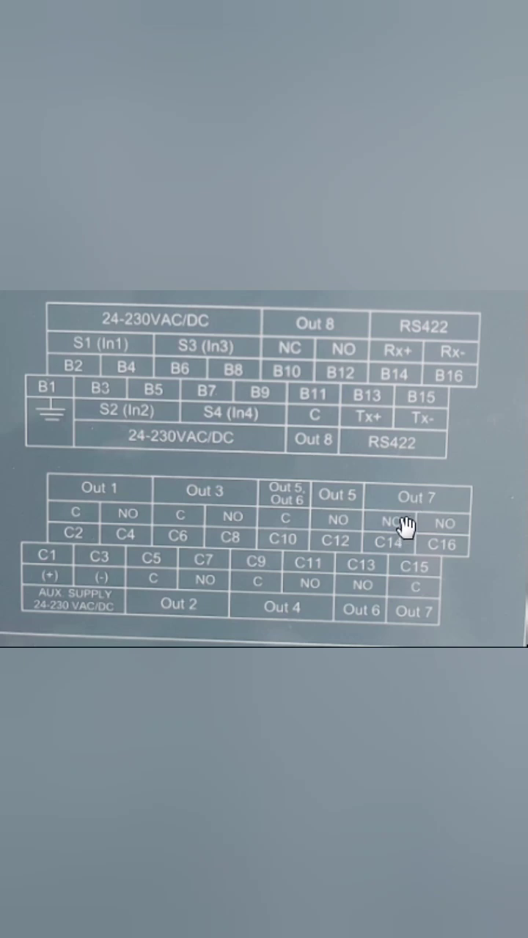
mouse_move(316, 367)
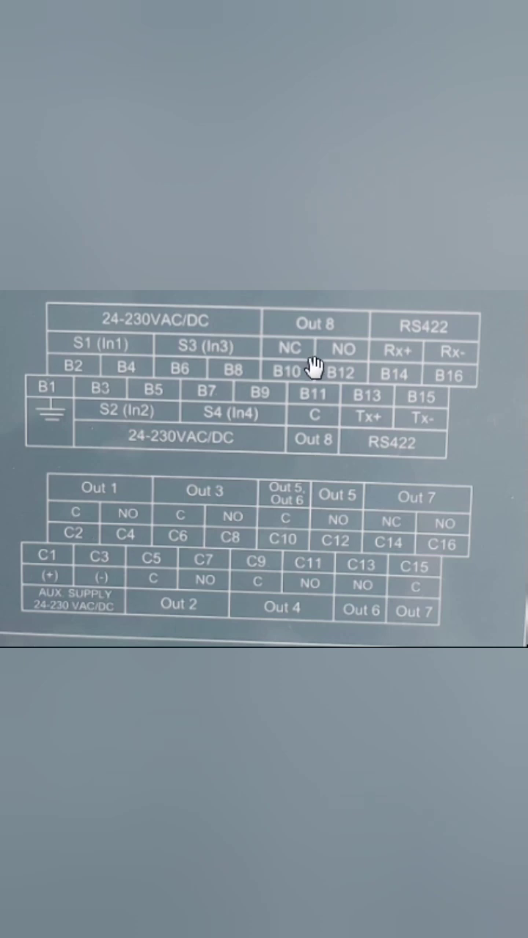
mouse_move(320, 368)
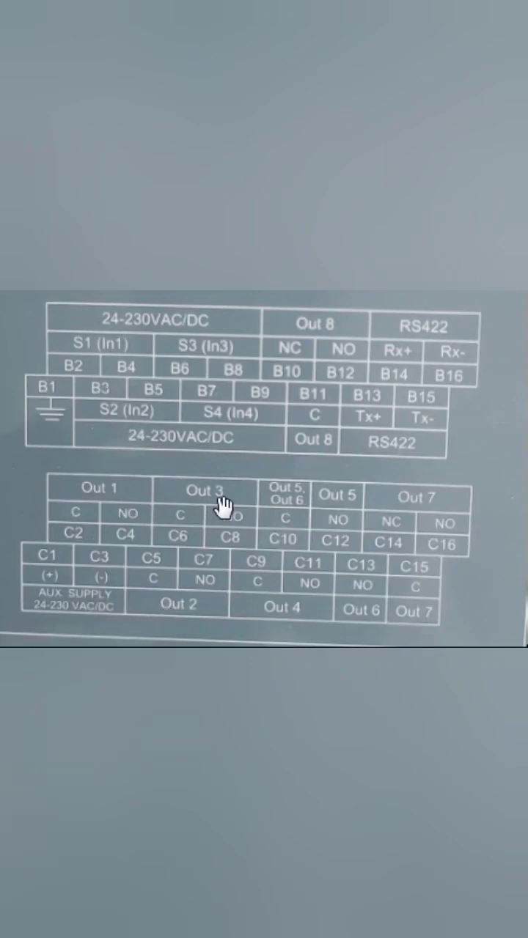
mouse_move(135, 521)
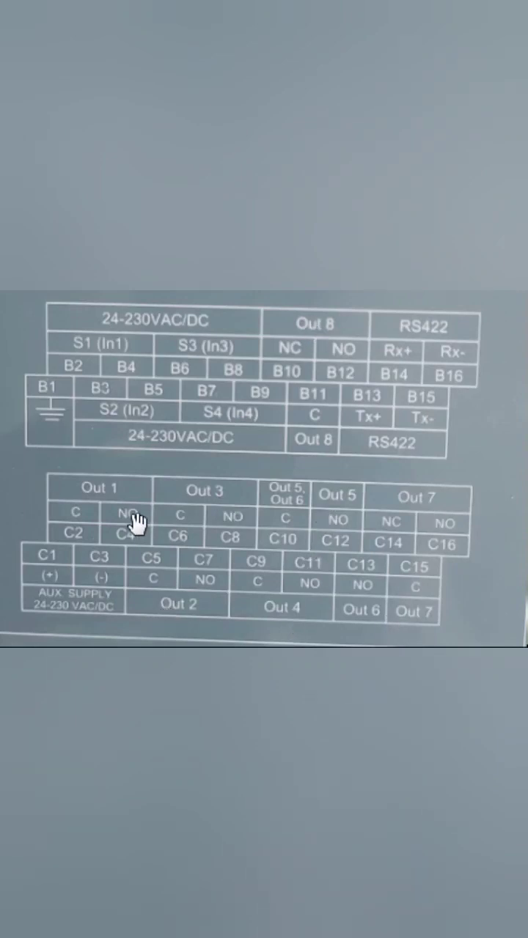